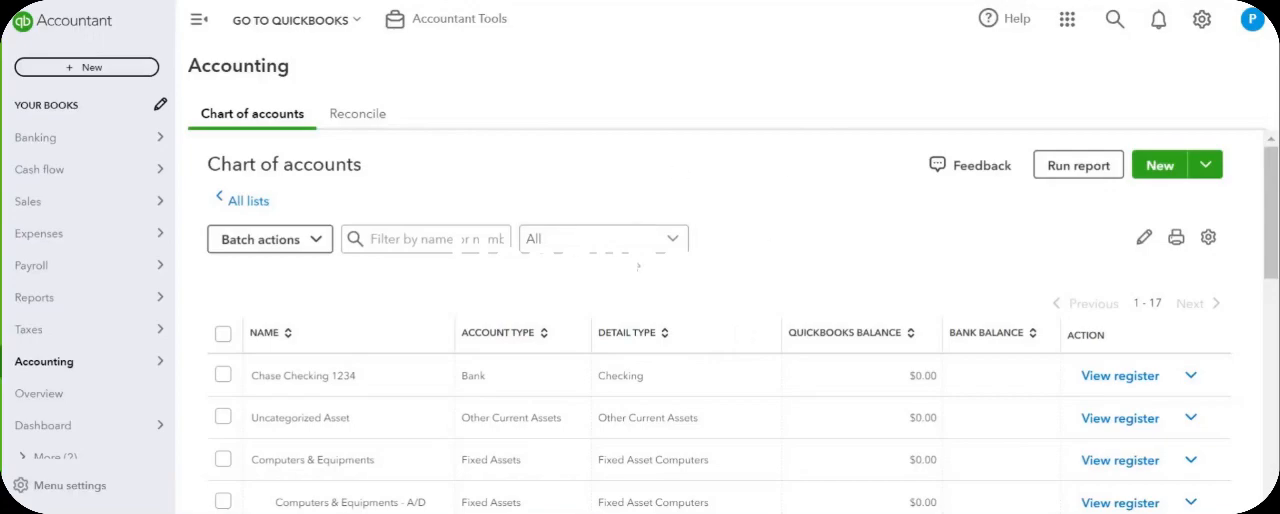
pyautogui.moveTo(682, 324)
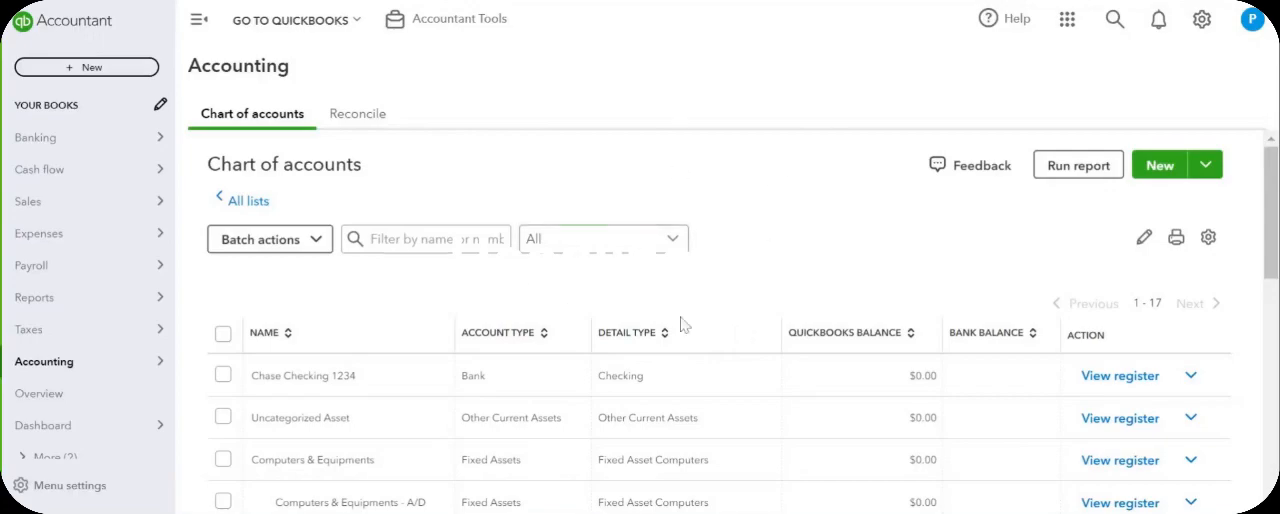
# Start a new Check from the + New transaction menu, drawing on Chase Checking 1234
pyautogui.scroll(-3)
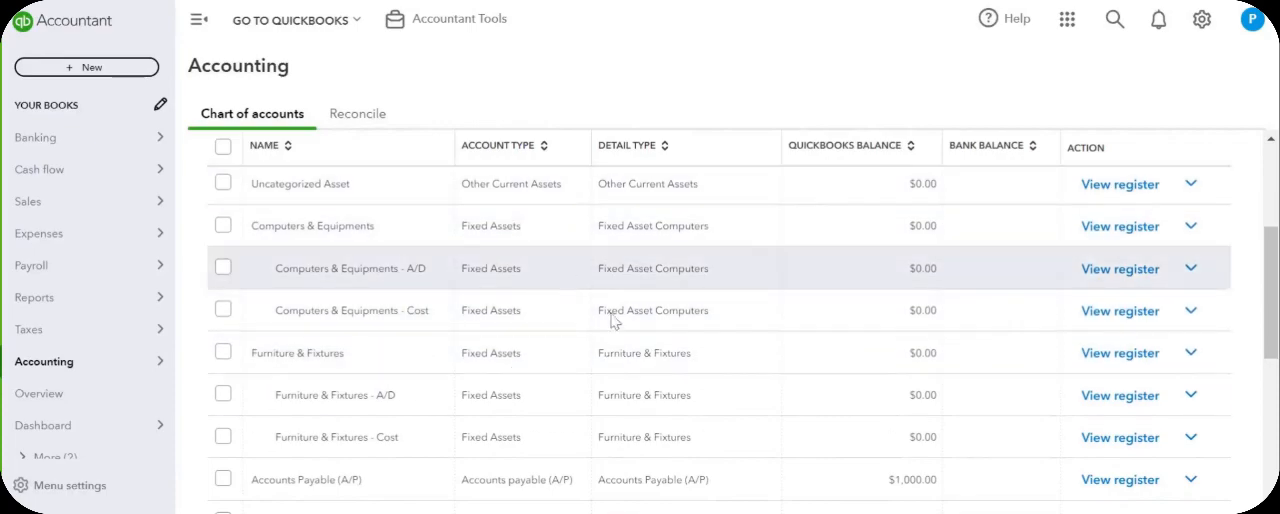
pyautogui.moveTo(410, 322)
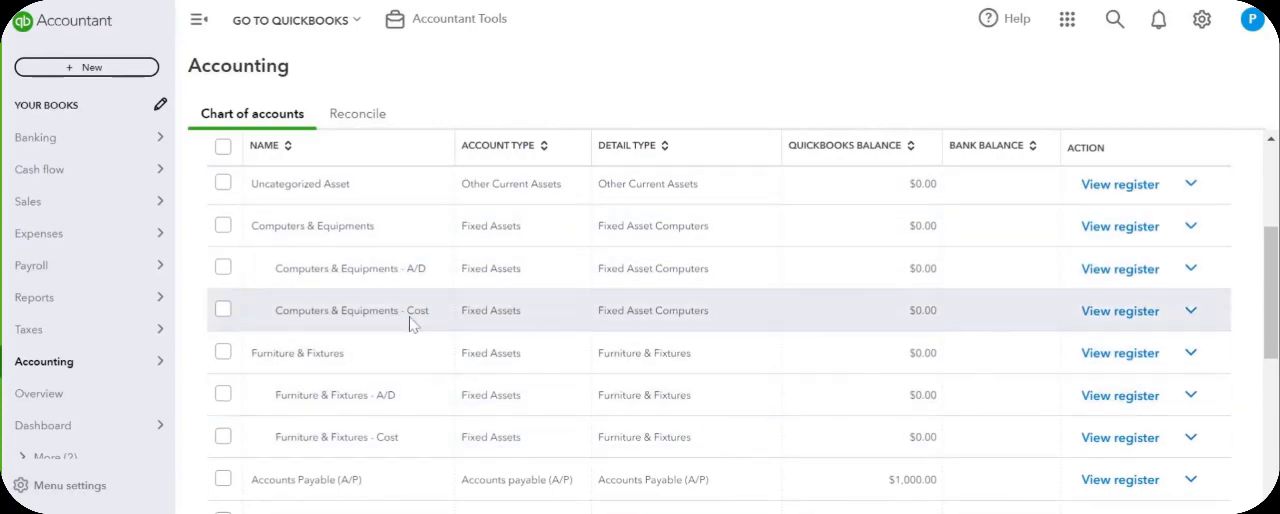
pyautogui.moveTo(512, 330)
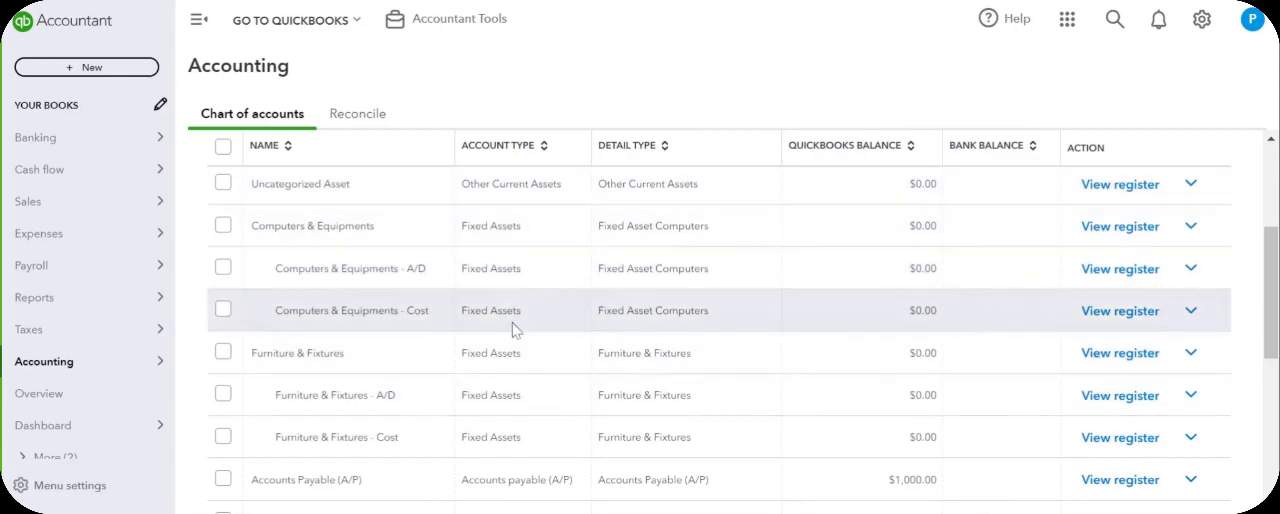
pyautogui.scroll(-3)
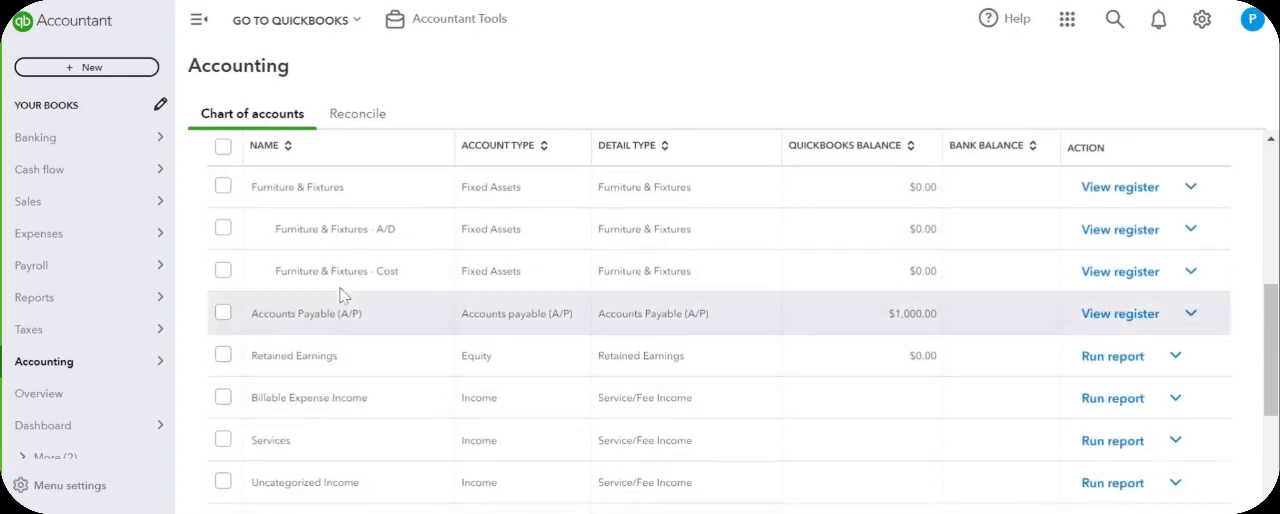
pyautogui.moveTo(500, 388)
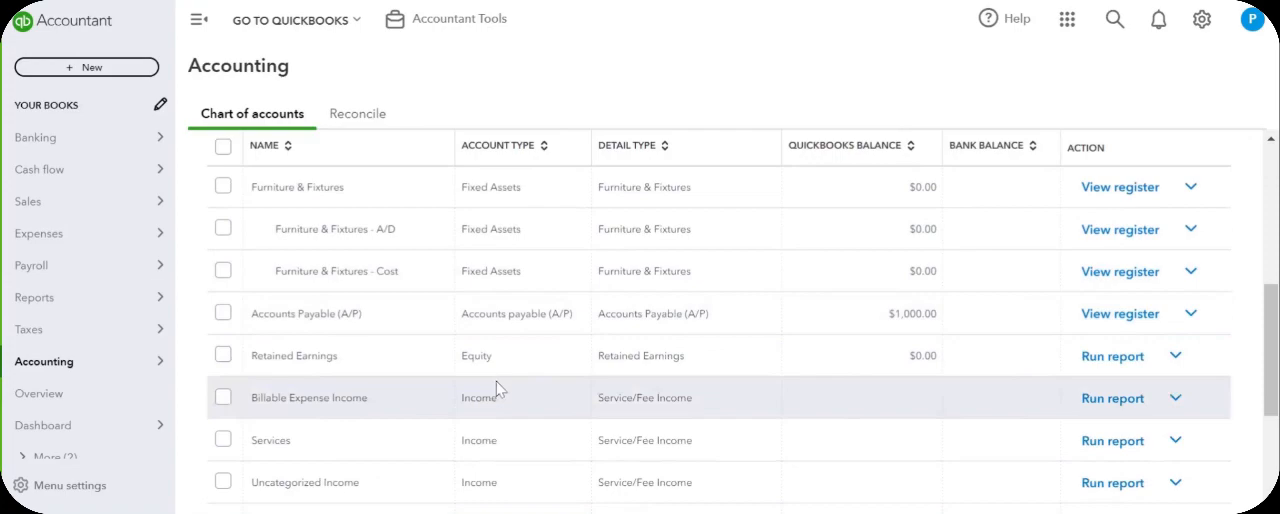
pyautogui.moveTo(744, 300)
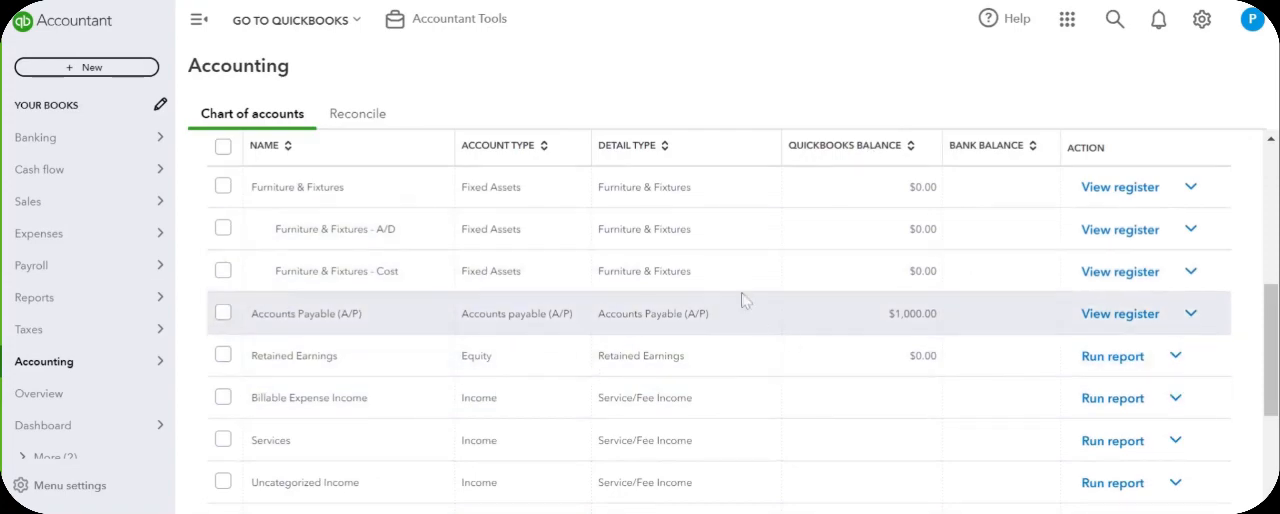
pyautogui.scroll(3)
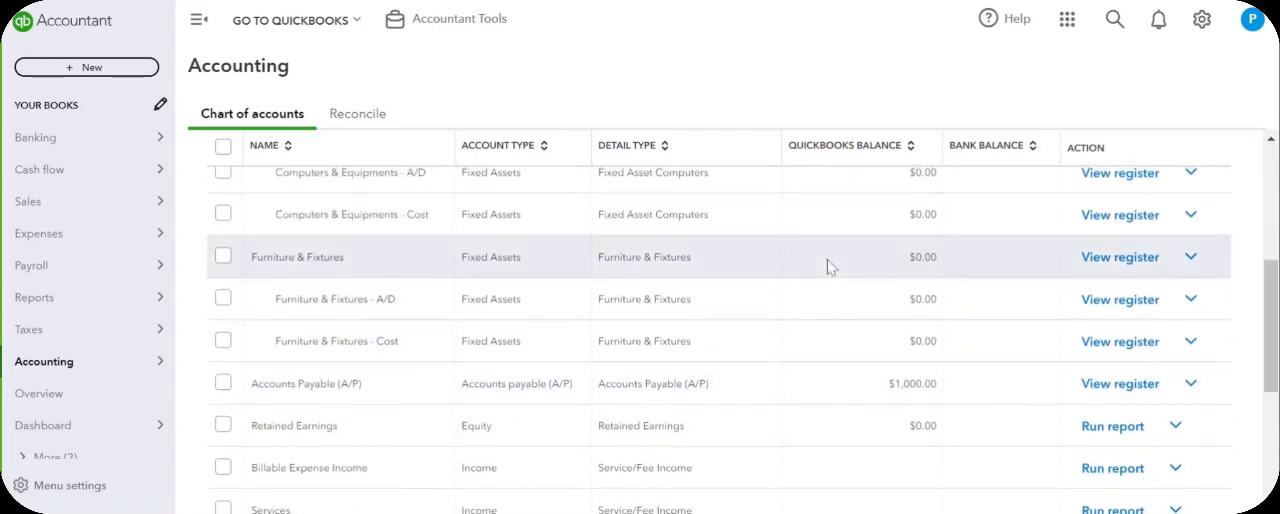
pyautogui.moveTo(744, 216)
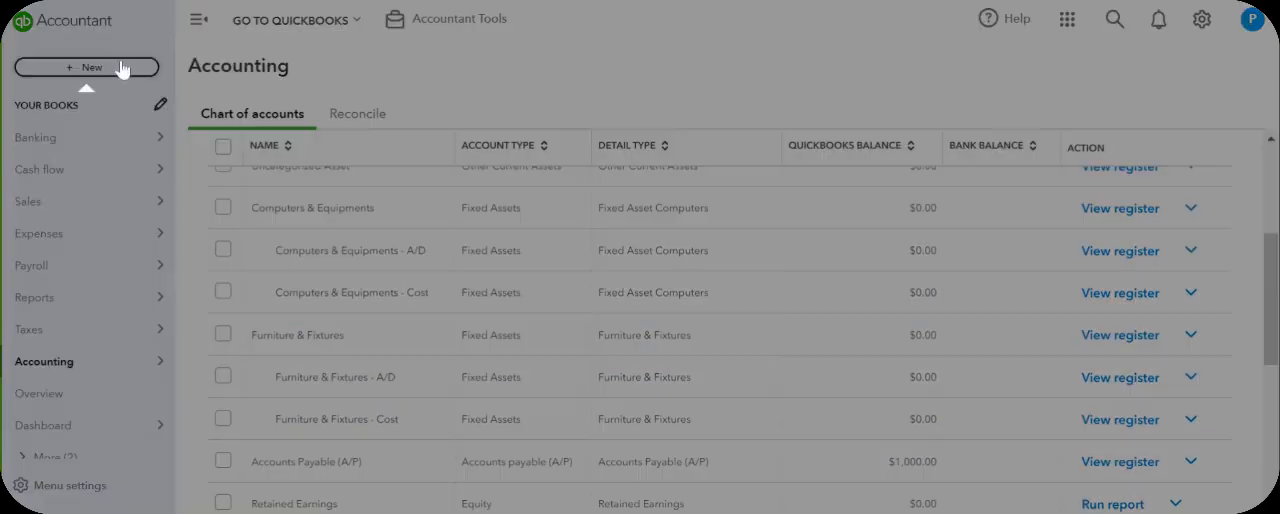
pyautogui.click(88, 68)
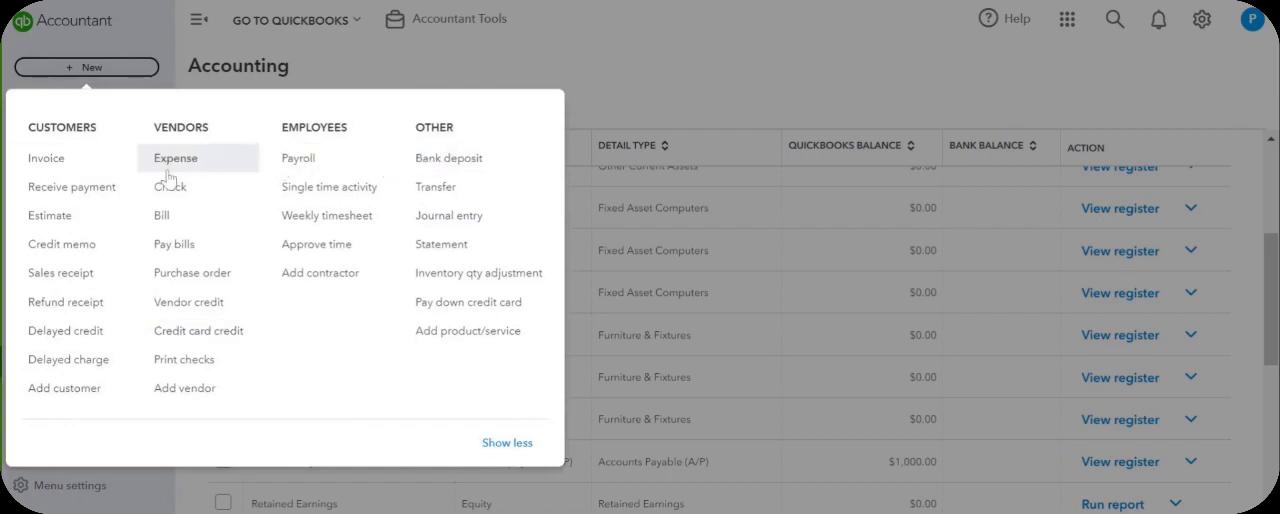
pyautogui.moveTo(168, 186)
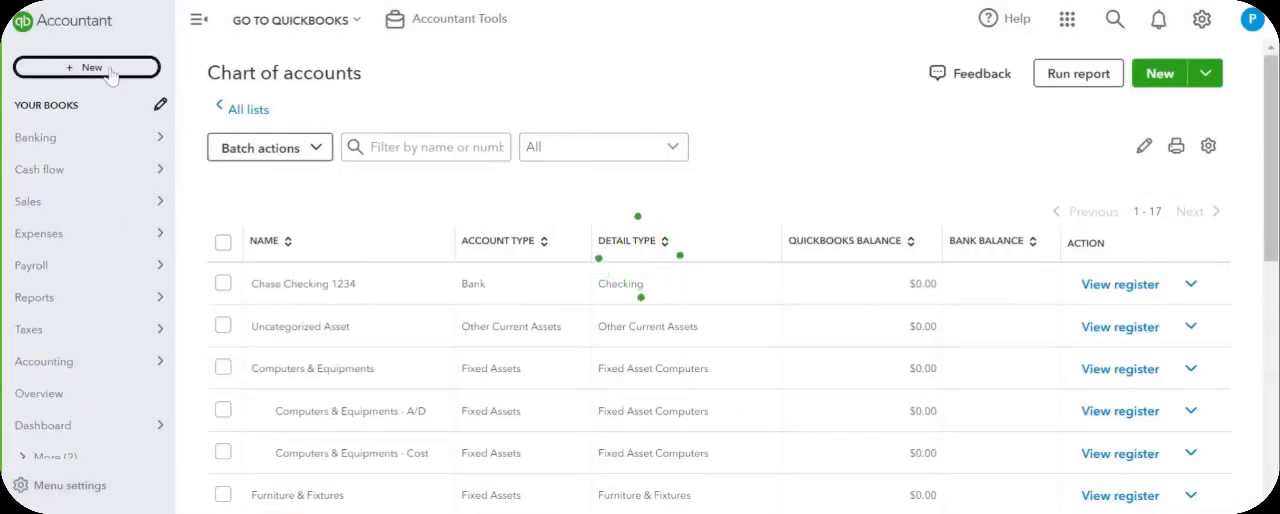
pyautogui.click(86, 68)
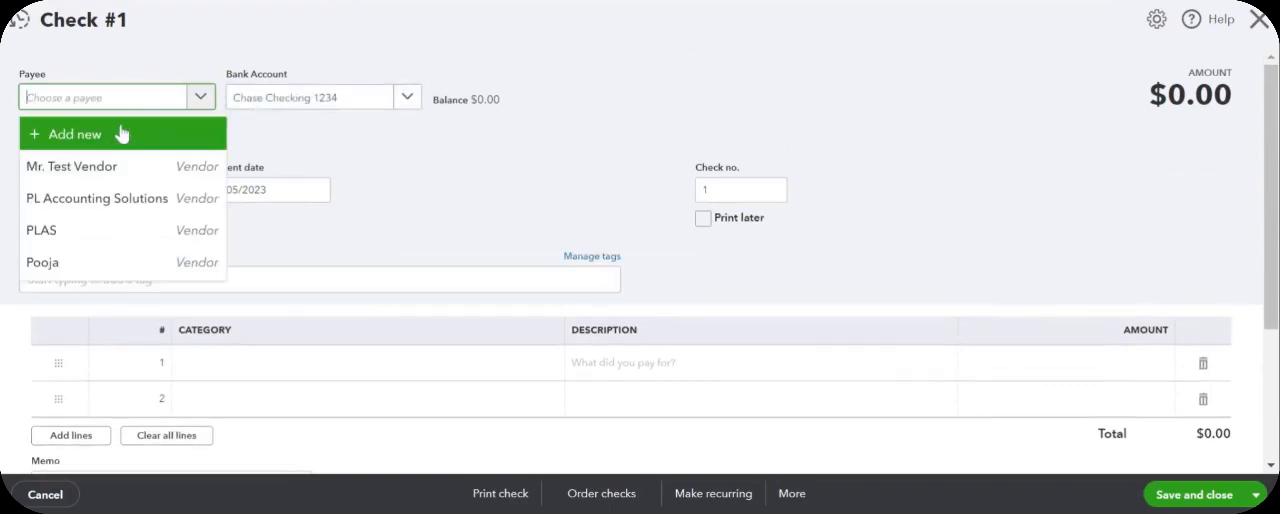
# Set payee Mr. Test Vendor, payment date 10/01/2023 and check number 123
pyautogui.click(72, 166)
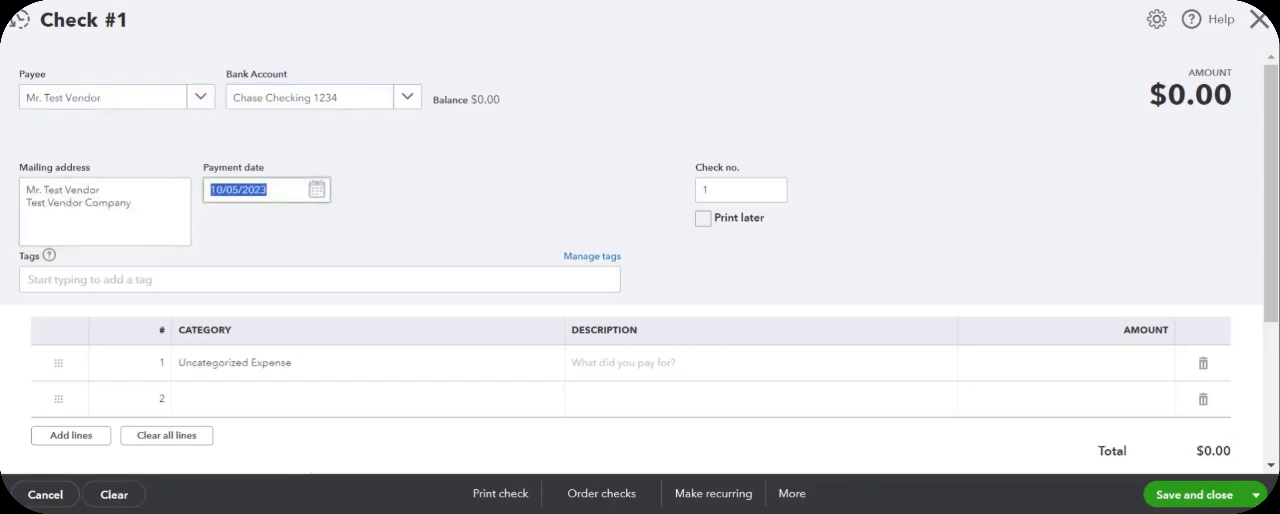
pyautogui.write('10012')
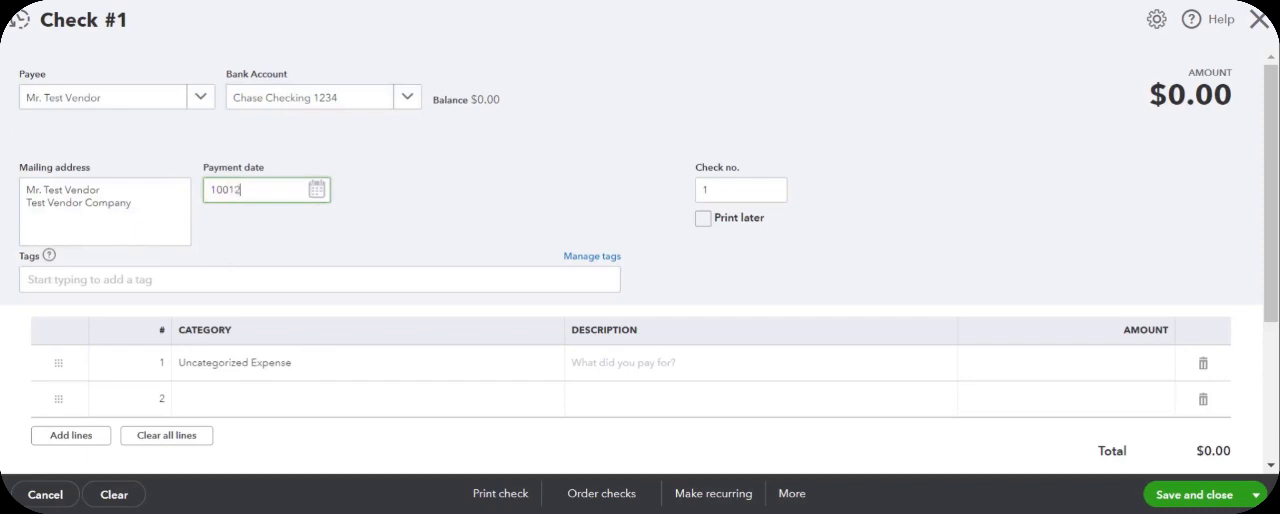
pyautogui.click(740, 188)
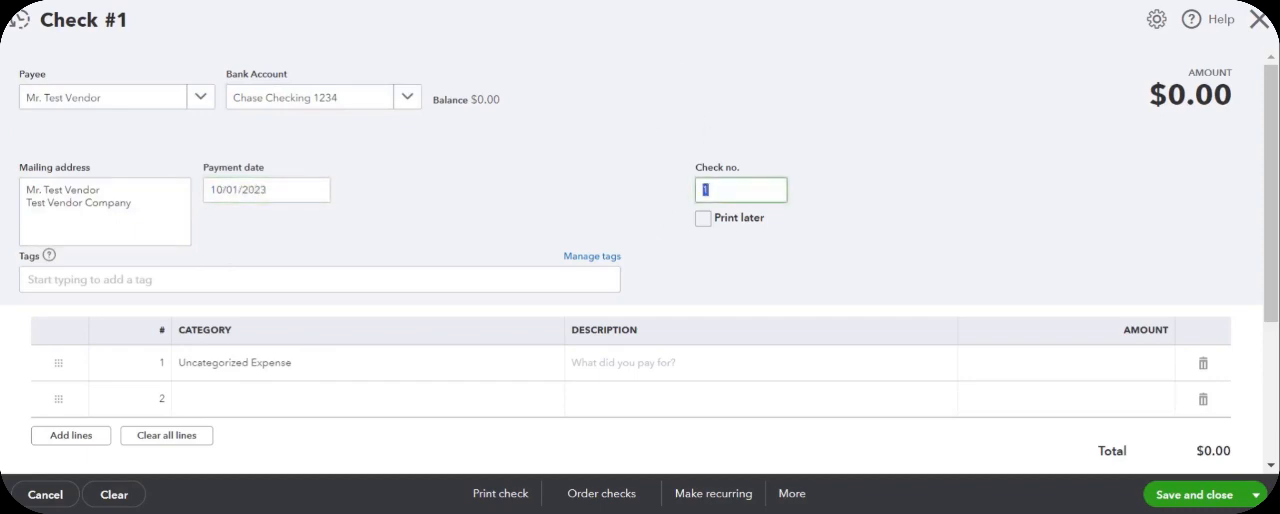
pyautogui.write('23')
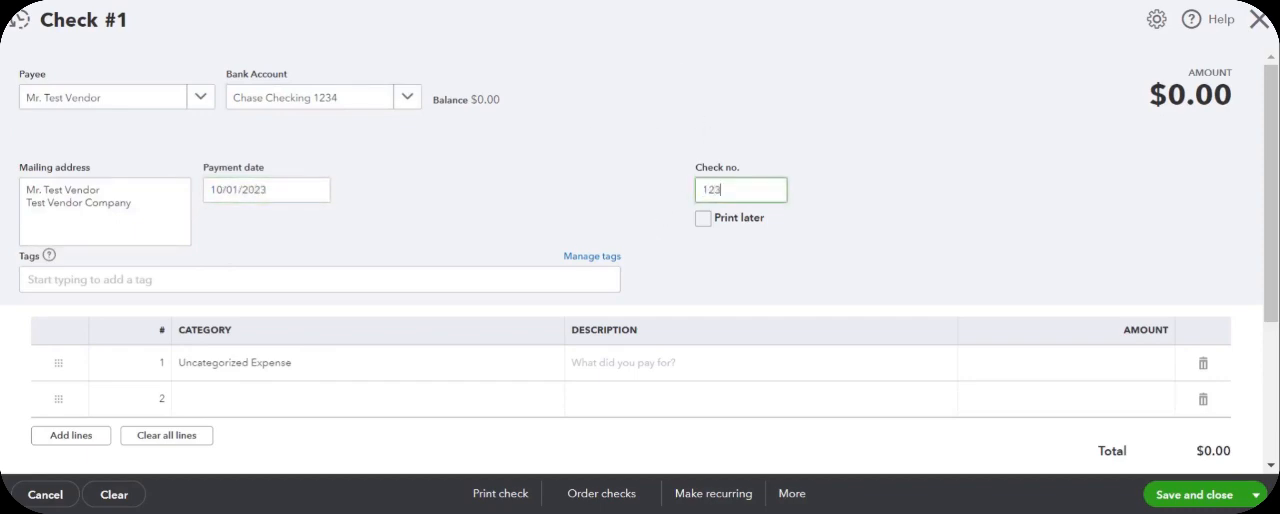
# Categorize line 1 to the Furniture & Fixtures - Cost sub-account
pyautogui.click(368, 362)
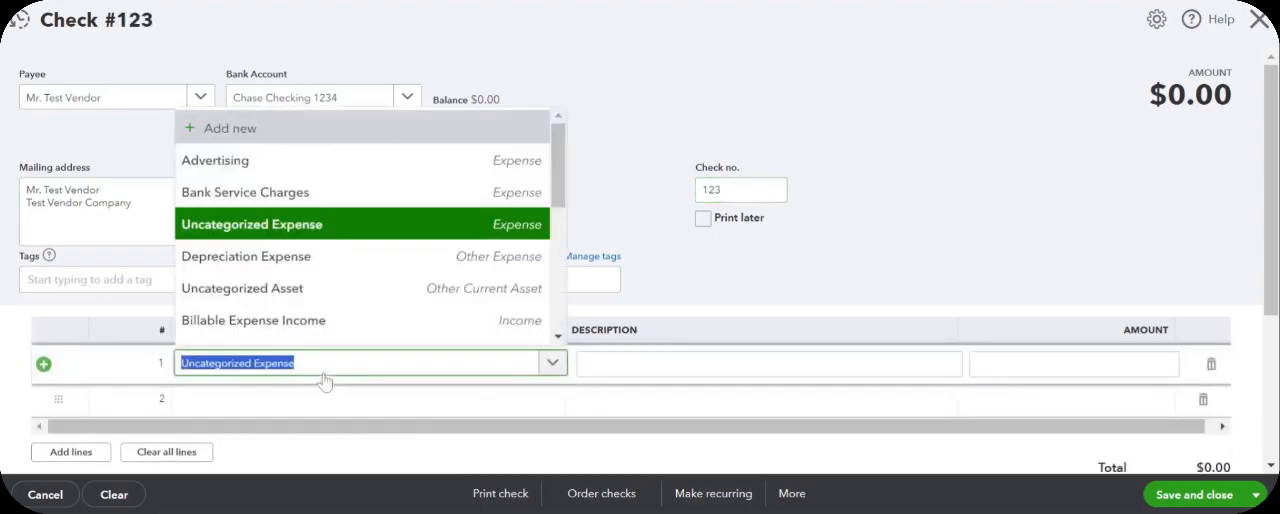
pyautogui.write('Furnitu')
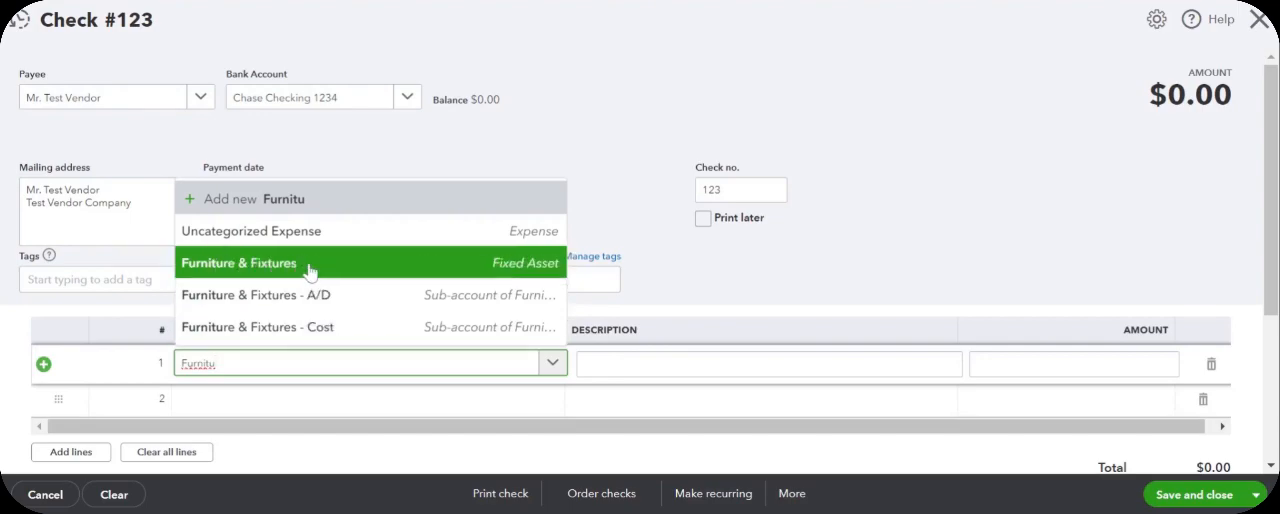
pyautogui.moveTo(292, 288)
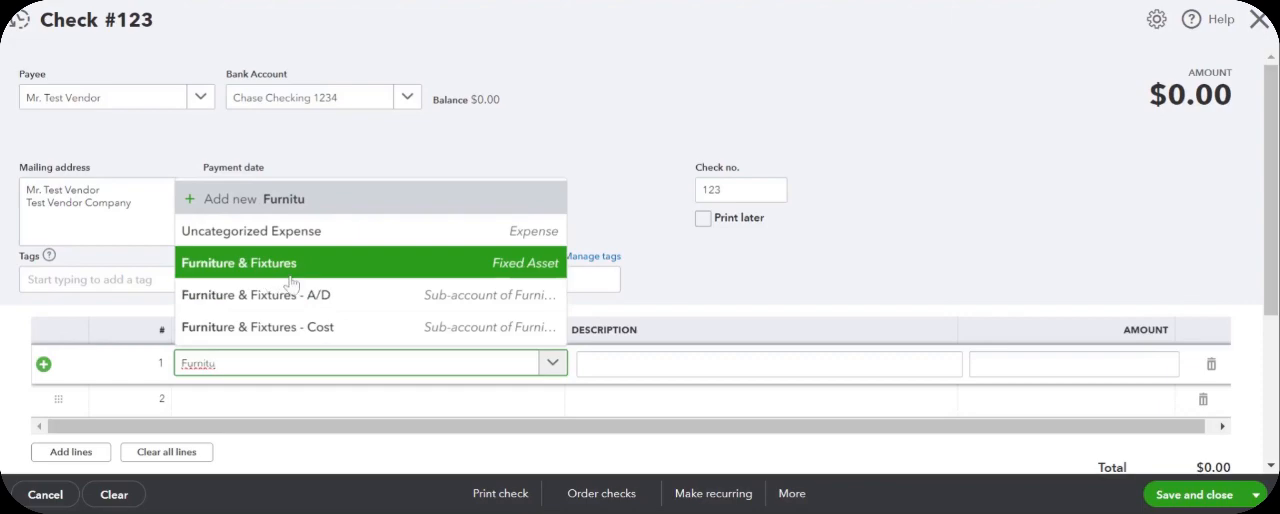
pyautogui.moveTo(260, 328)
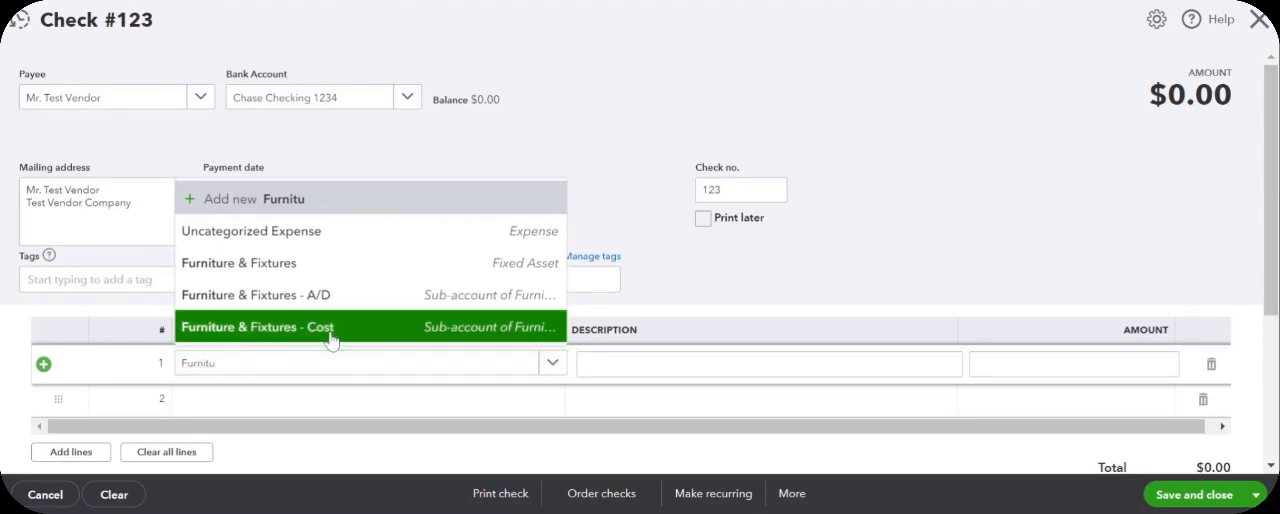
pyautogui.click(256, 328)
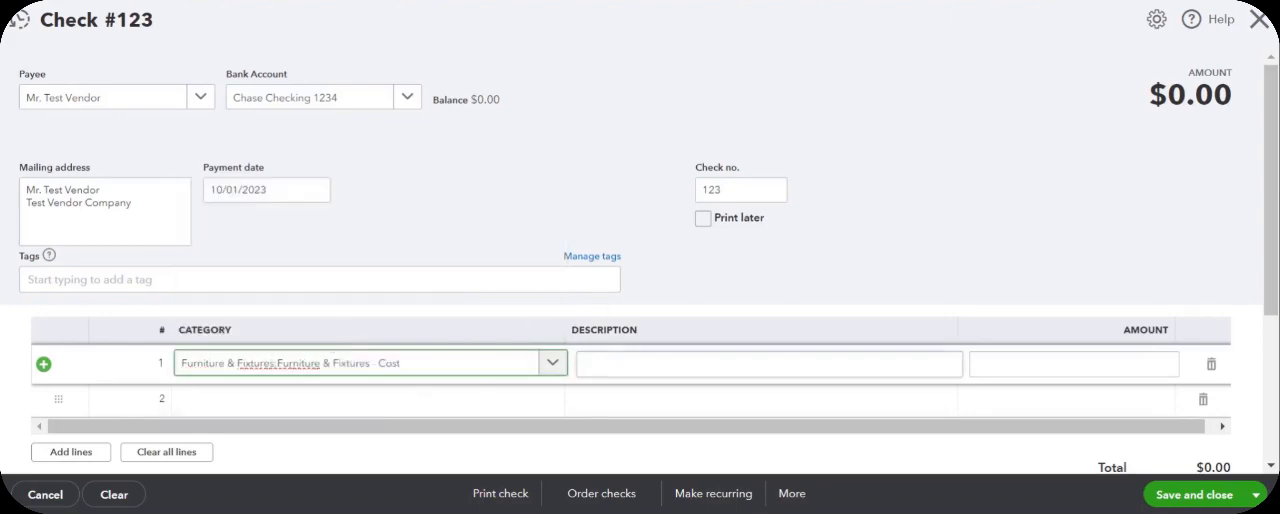
# Describe line 1 as '2 new desks for office staff' at $5,000.00 and save check 123
pyautogui.click(768, 364)
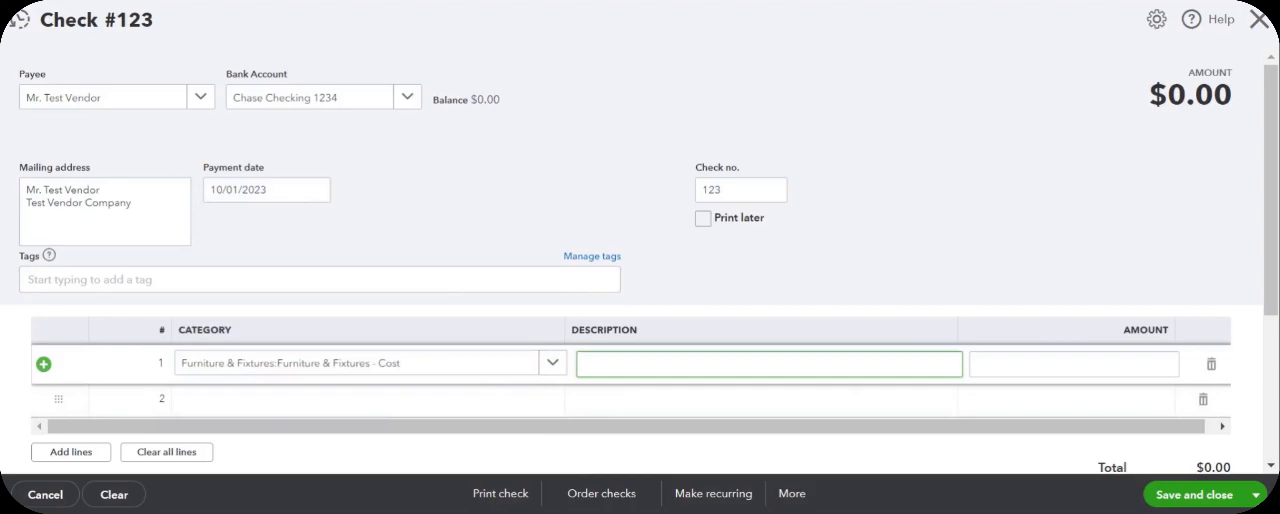
pyautogui.write('2 new desks')
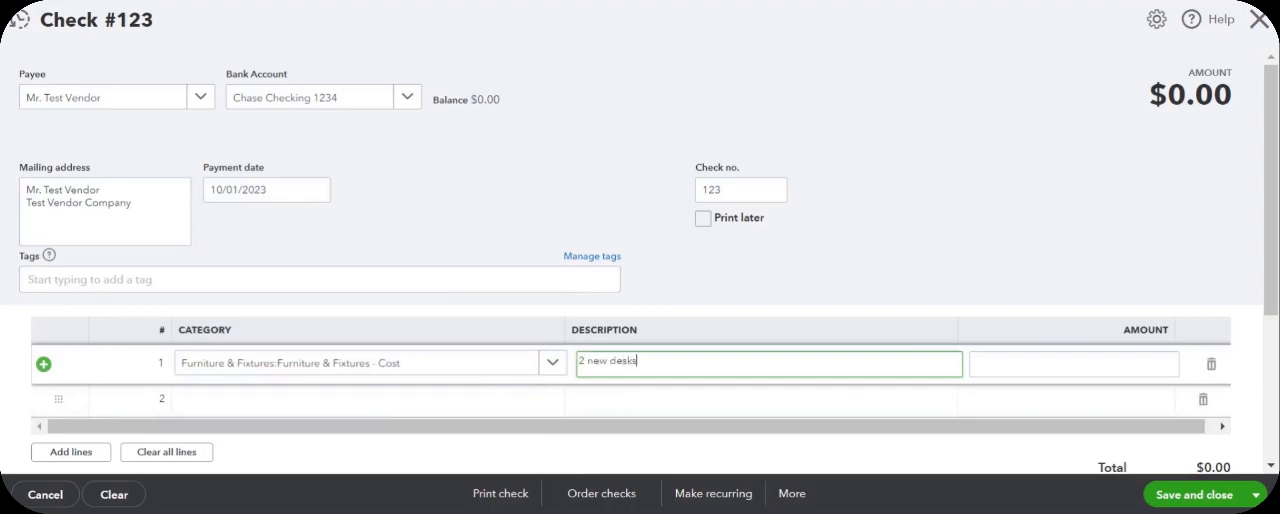
pyautogui.write('for office staff')
pyautogui.click(1074, 364)
pyautogui.write('5,000')
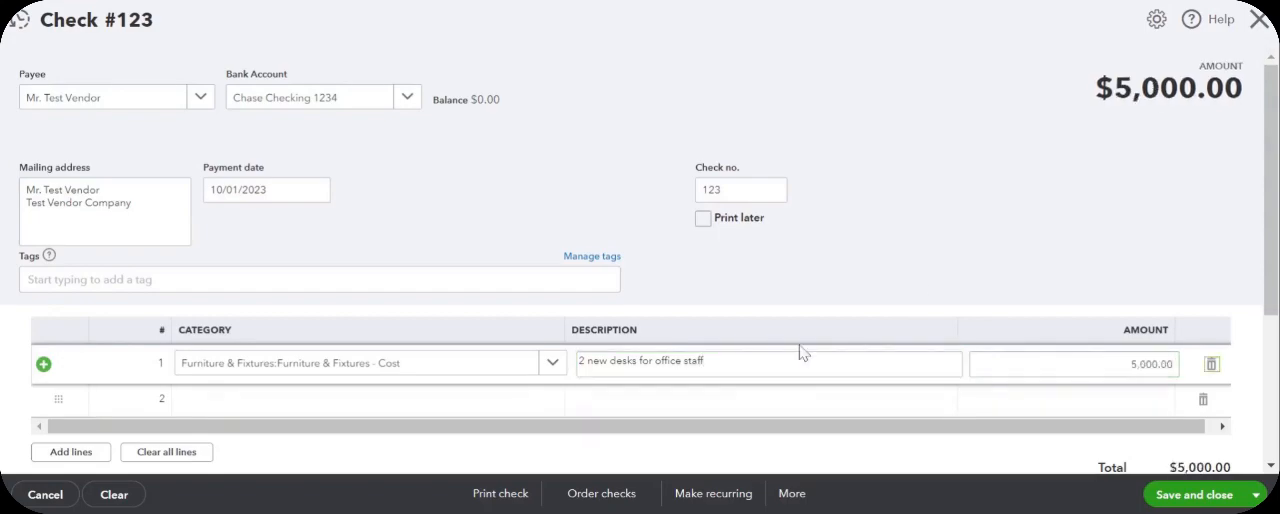
pyautogui.scroll(-3)
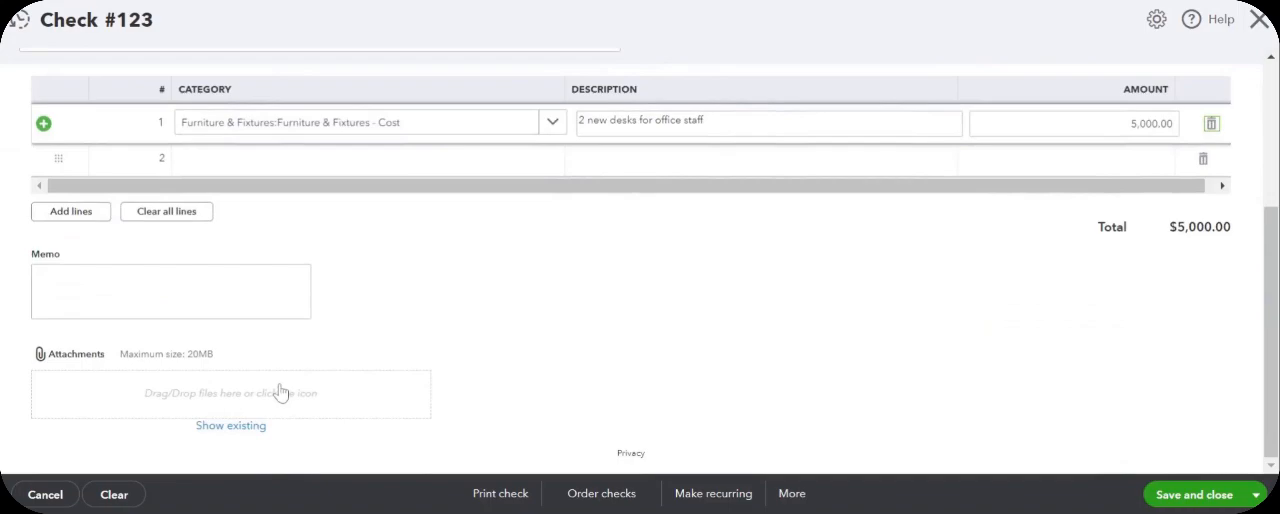
pyautogui.moveTo(400, 294)
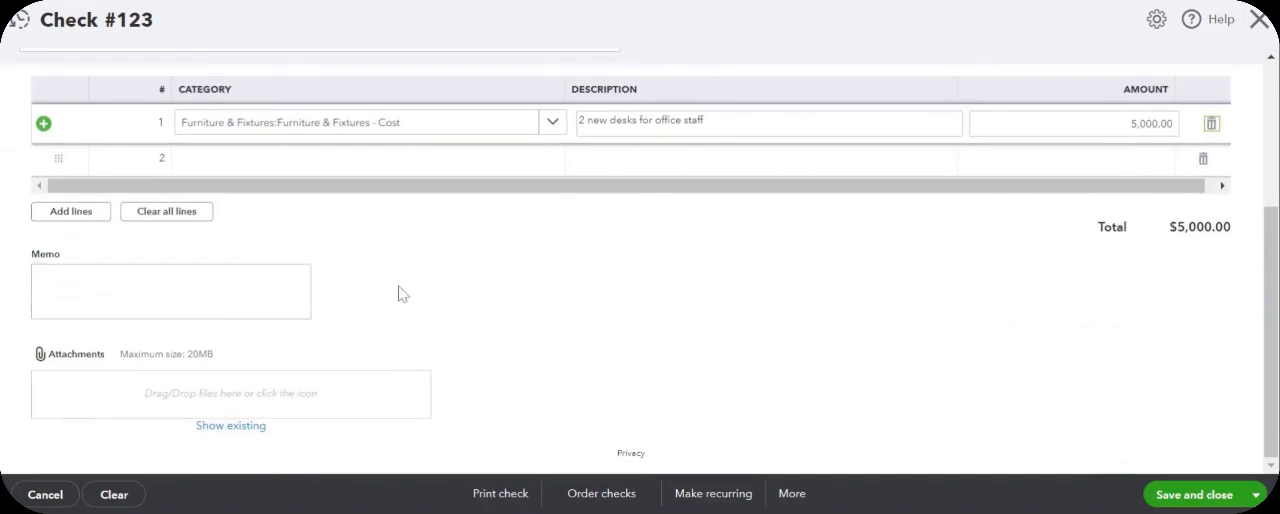
pyautogui.scroll(3)
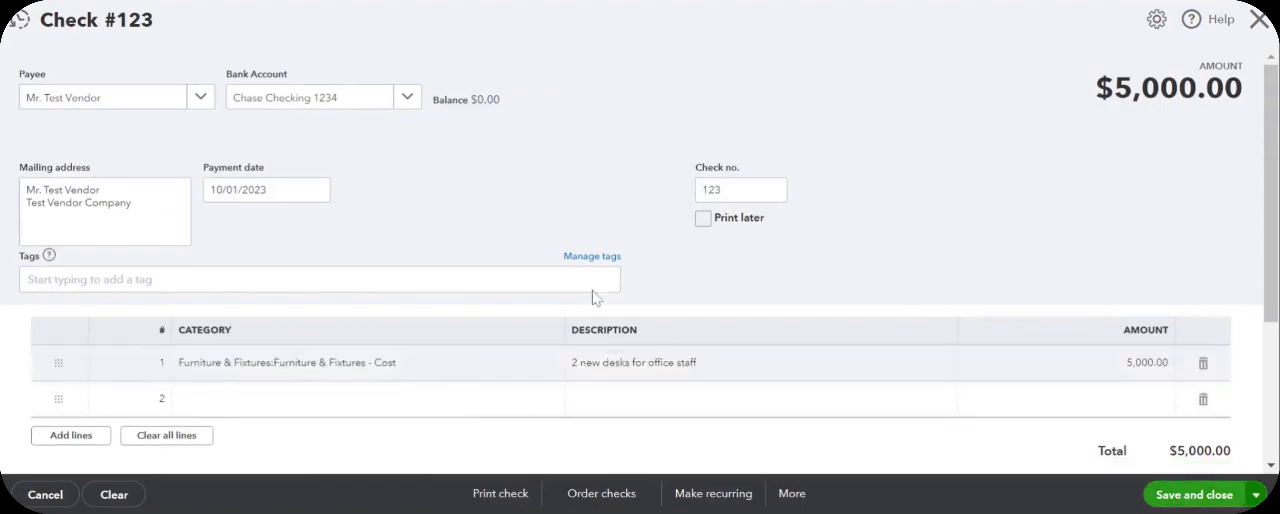
pyautogui.click(1192, 494)
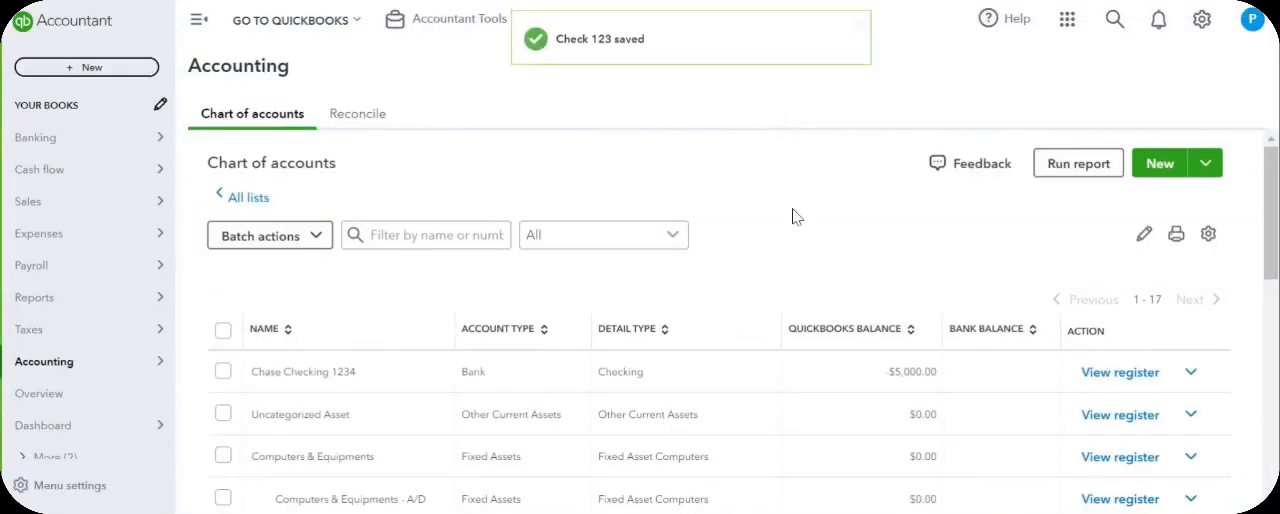